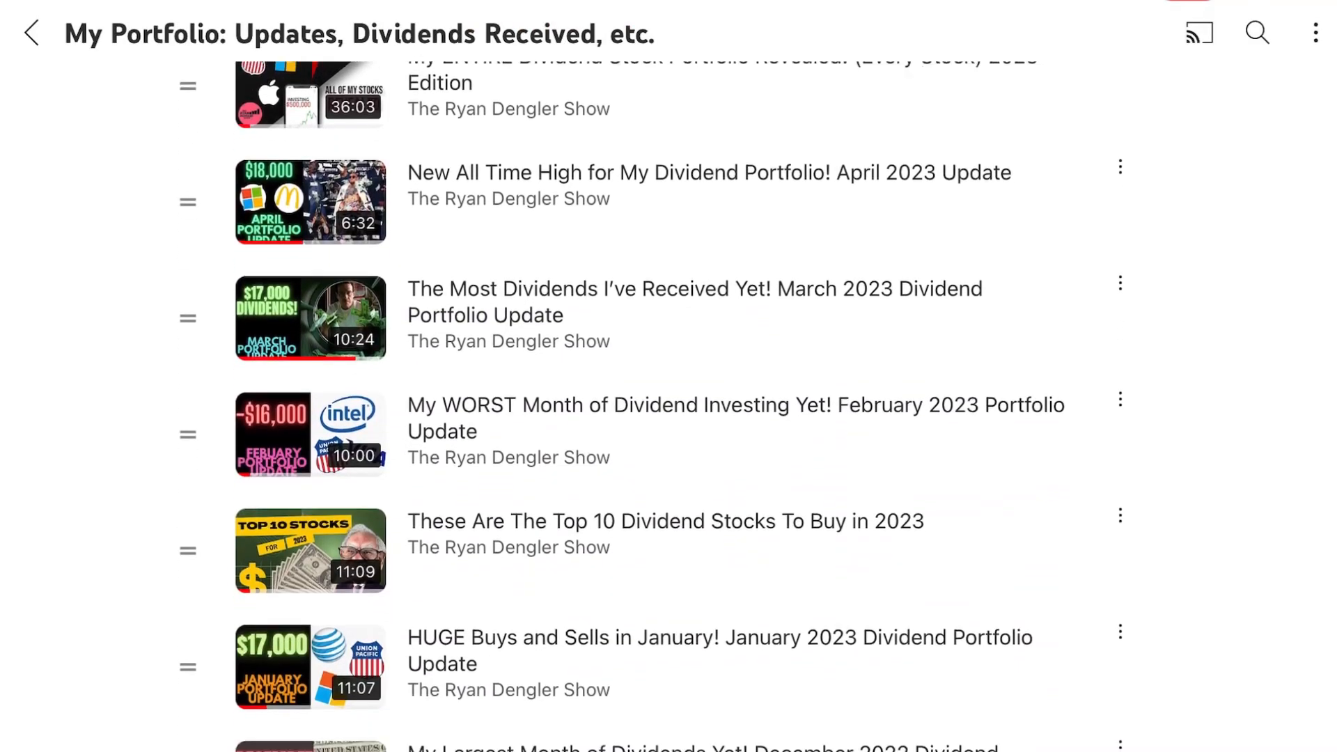
scroll("down", 3)
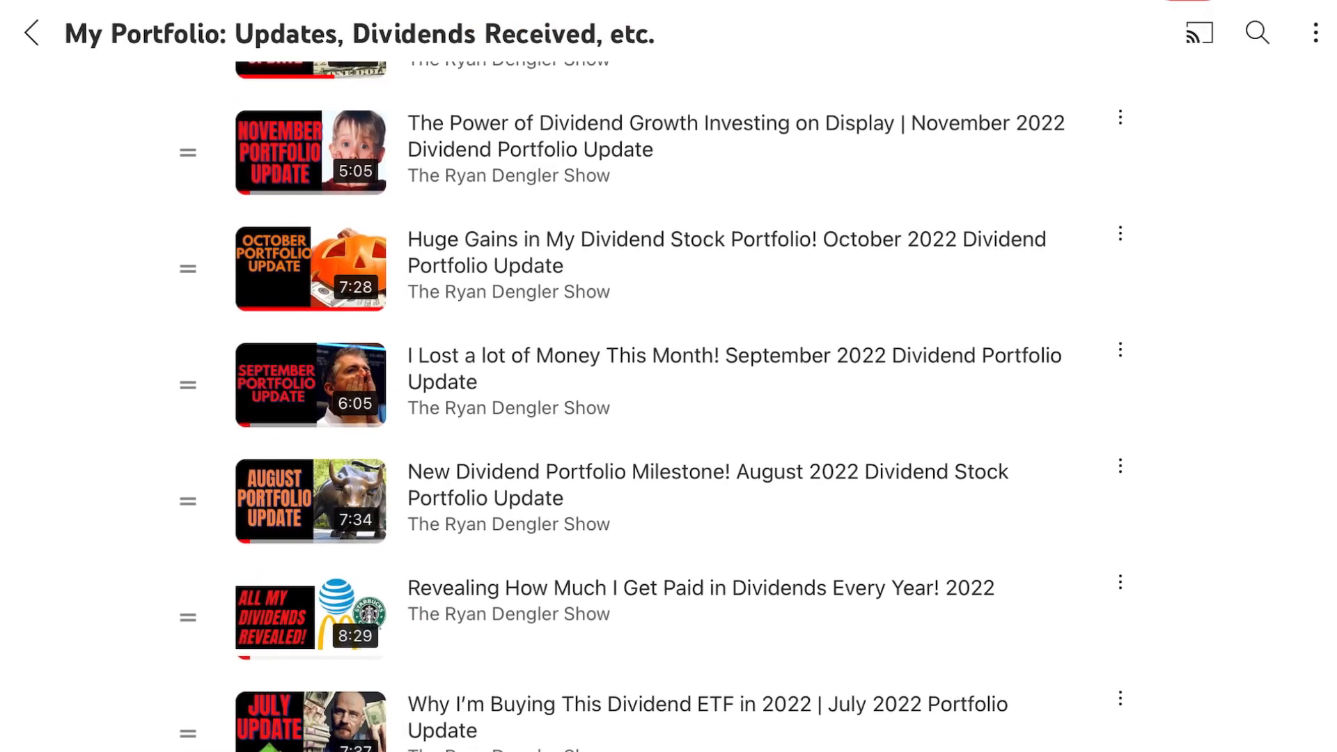
scroll("down", 3)
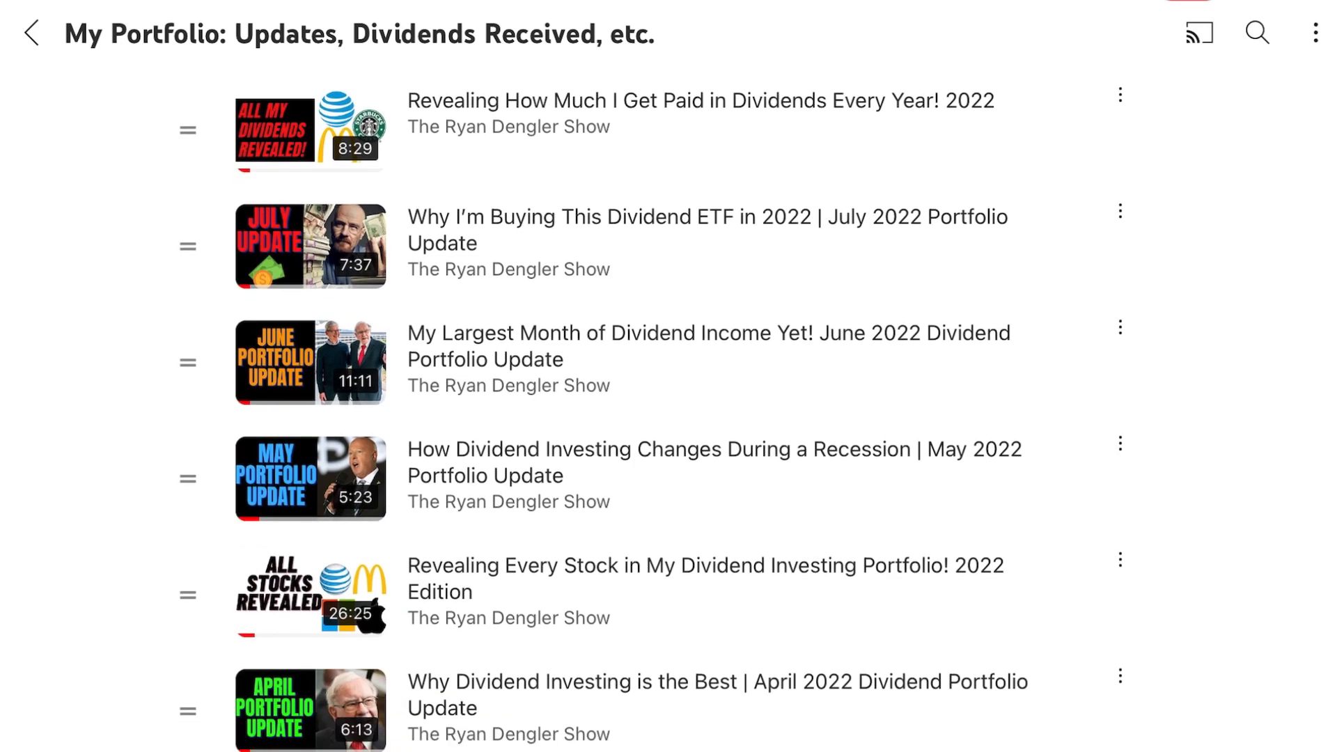
scroll("down", 3)
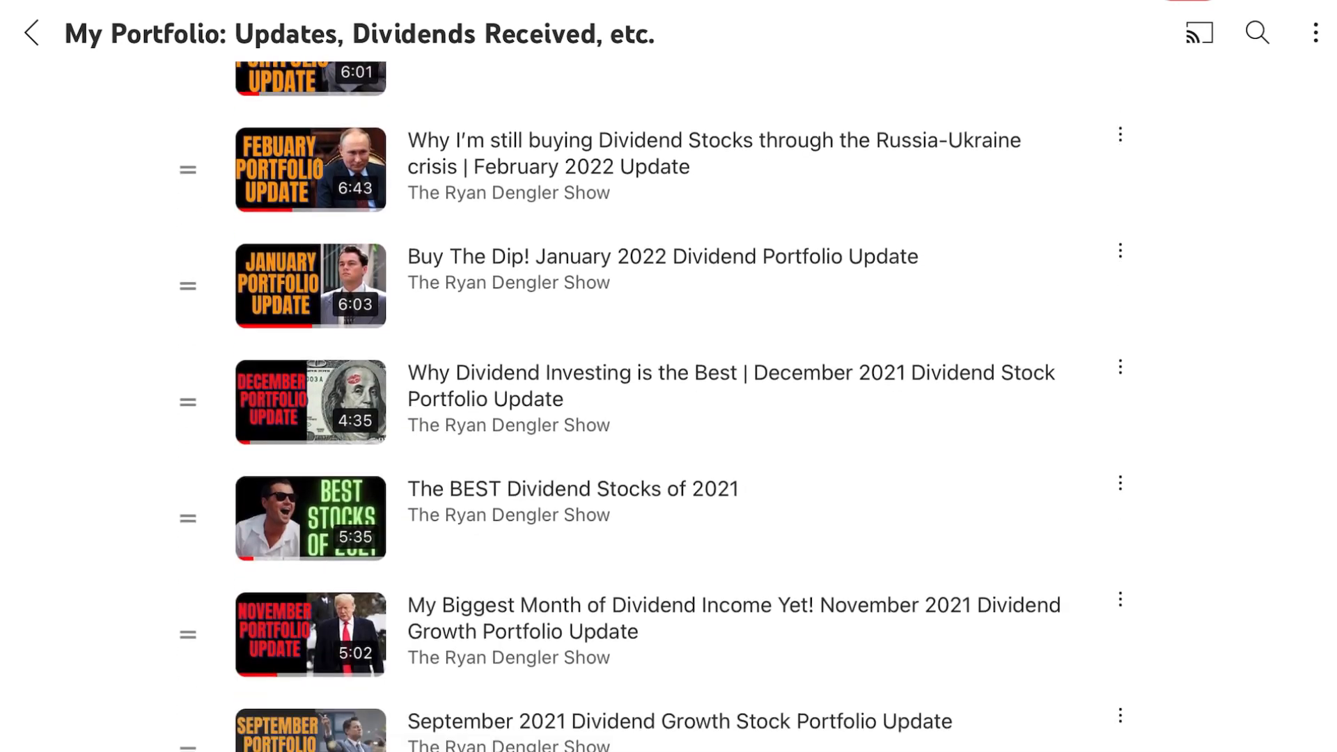
scroll("down", 3)
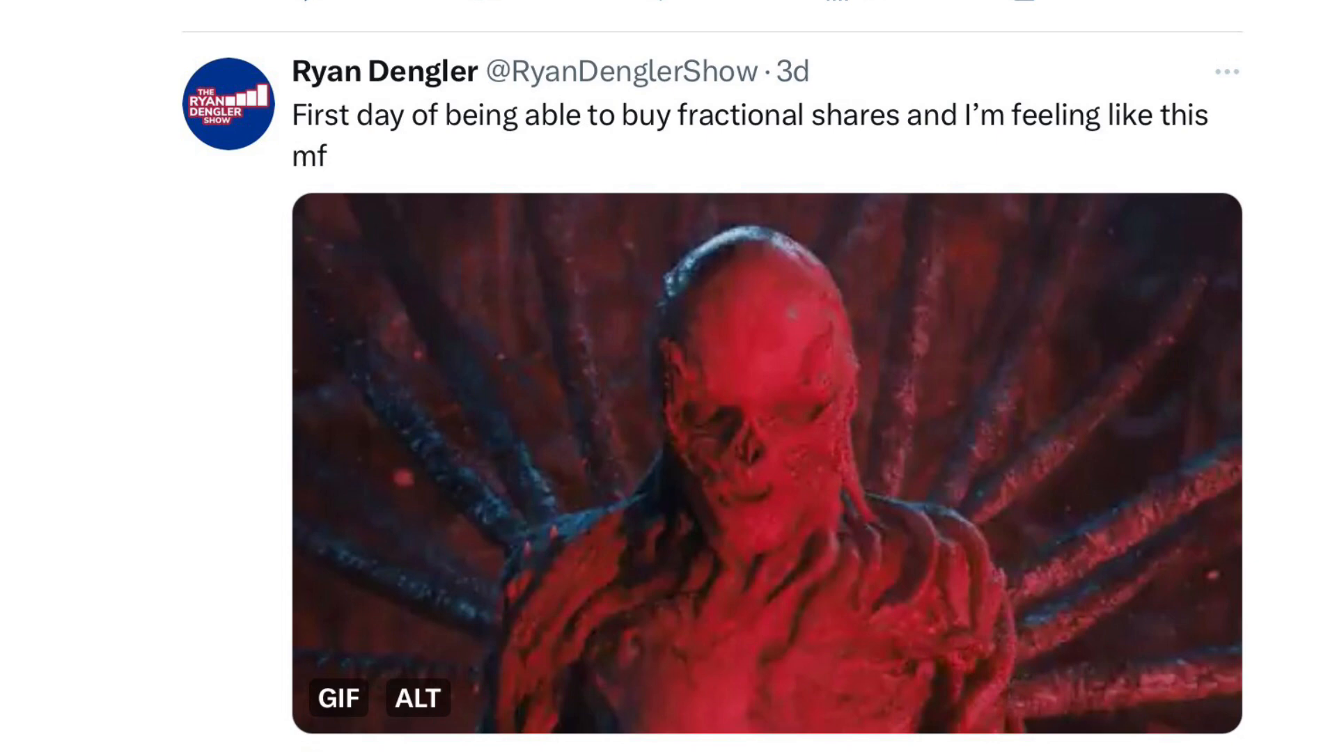
scroll("down", 3)
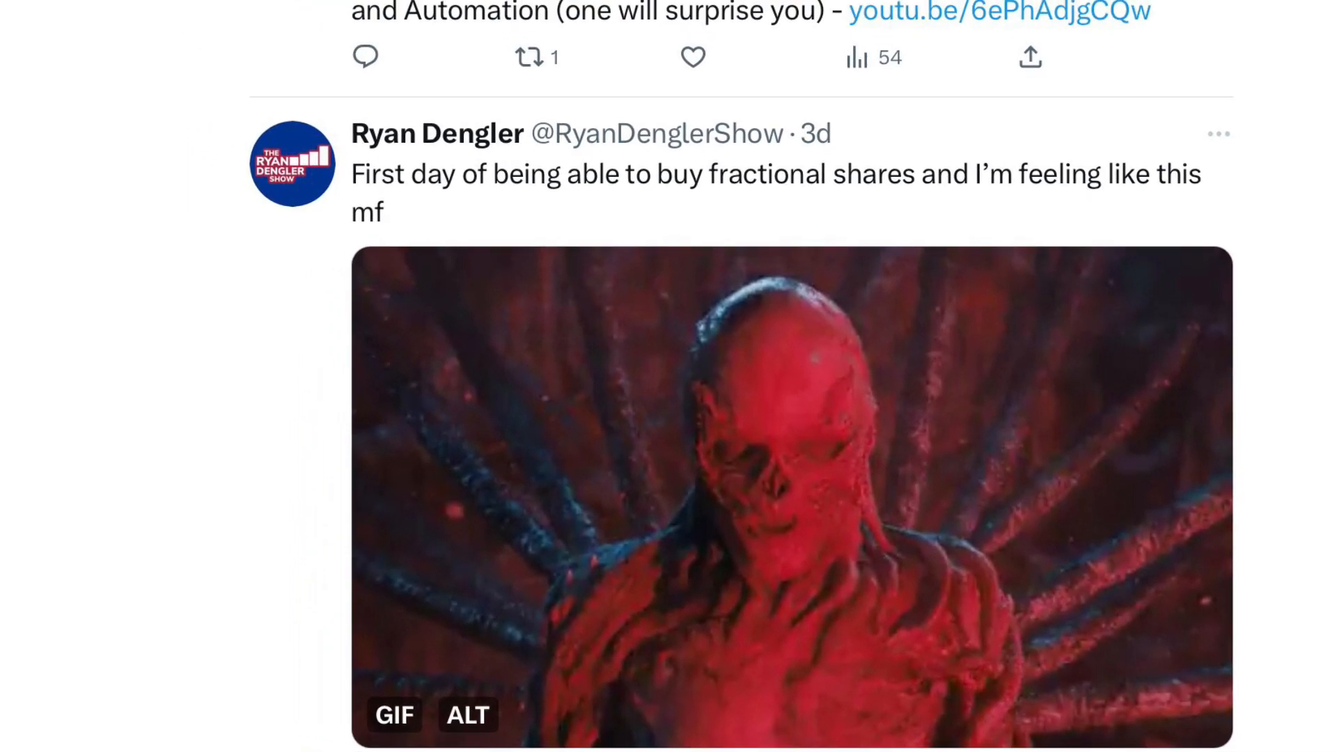